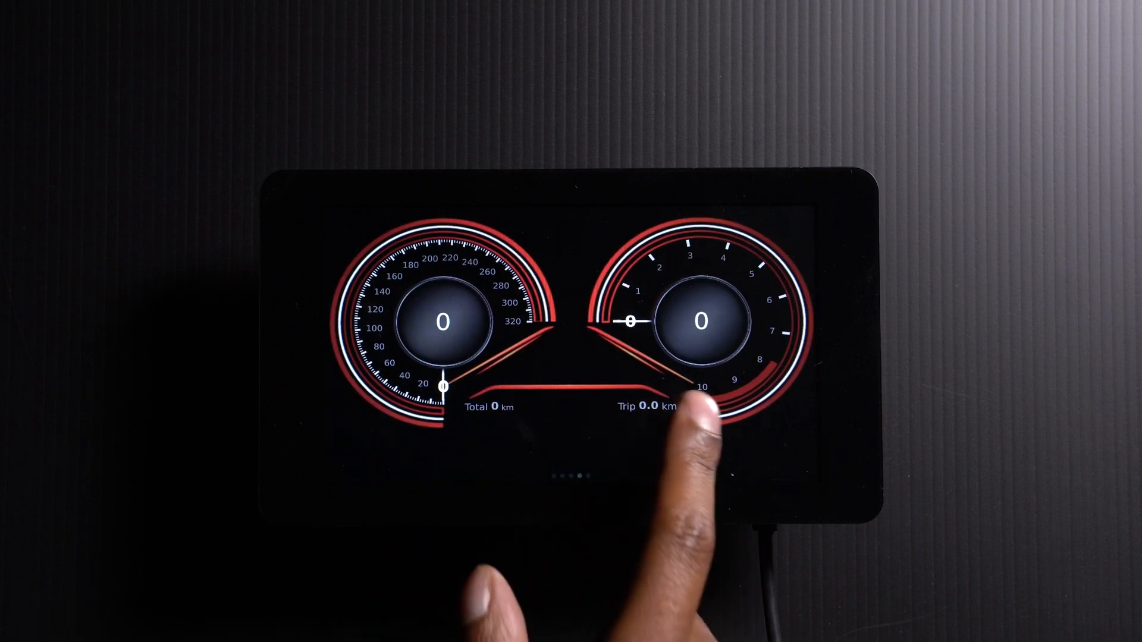
From the gauge display, go to Network settings, scan for Wi-Fi and pick the network to join.
left_click(699, 408)
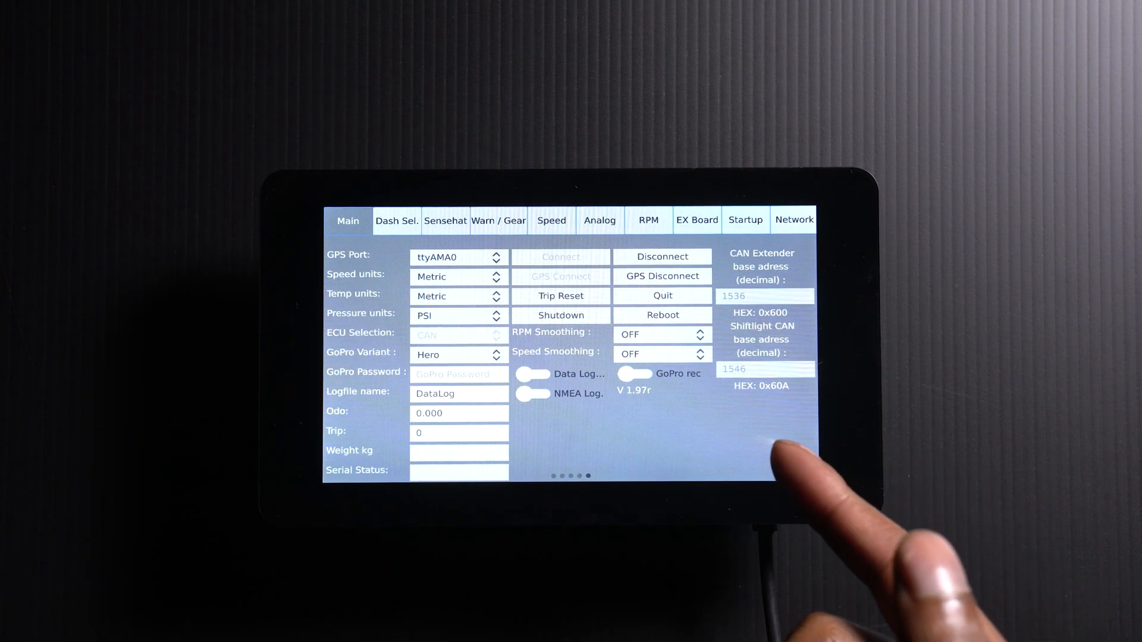
mouse_move(765, 452)
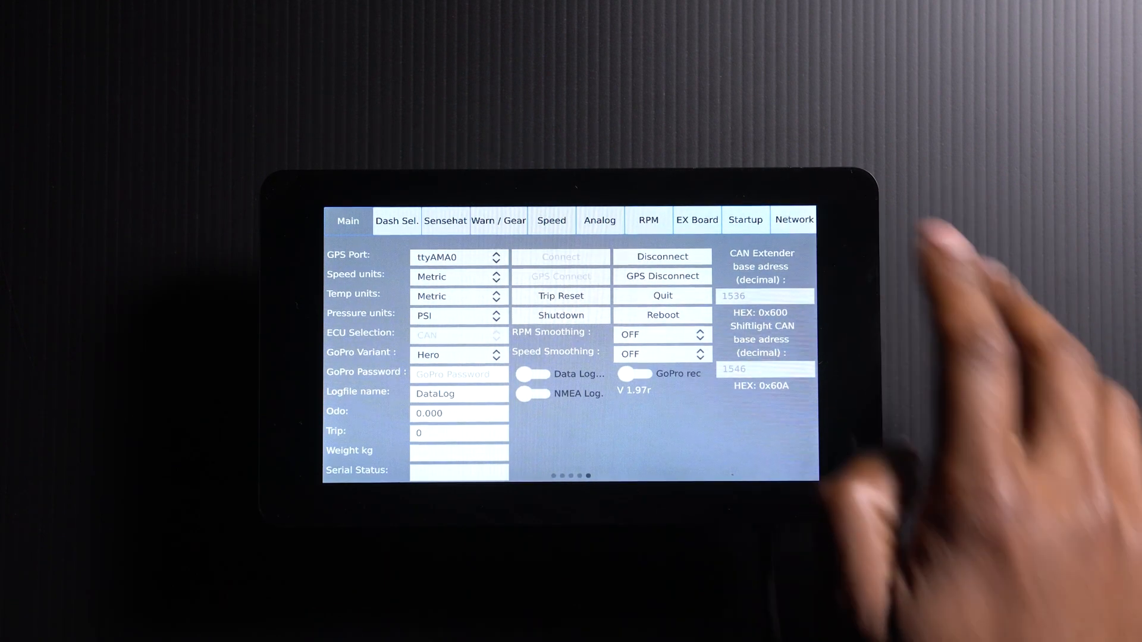
left_click(794, 220)
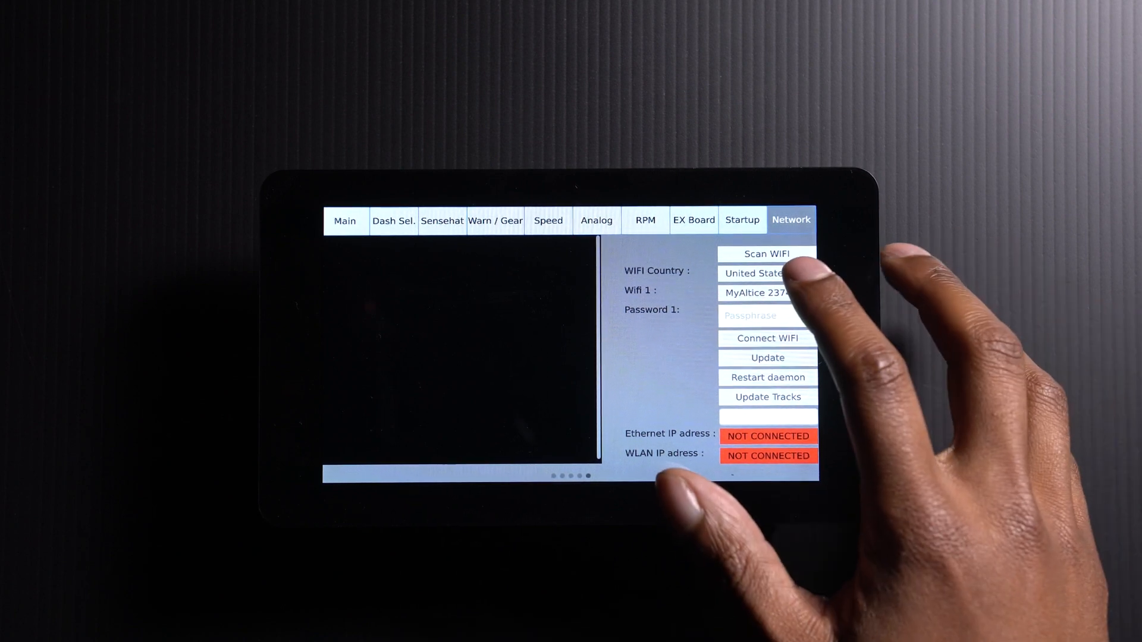
left_click(758, 274)
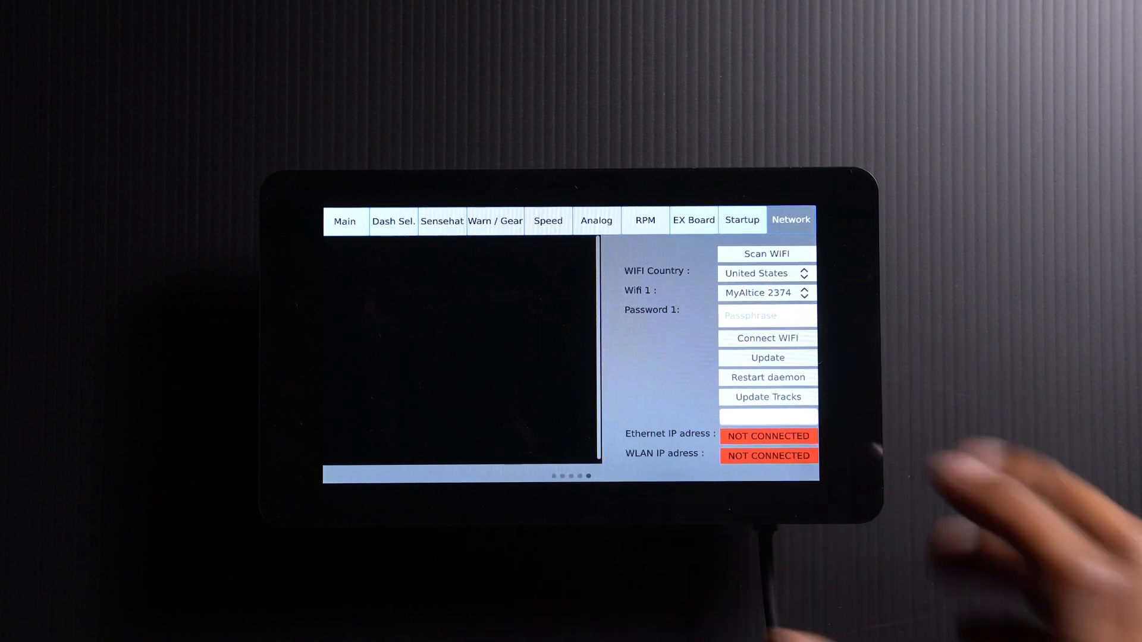
left_click(767, 315)
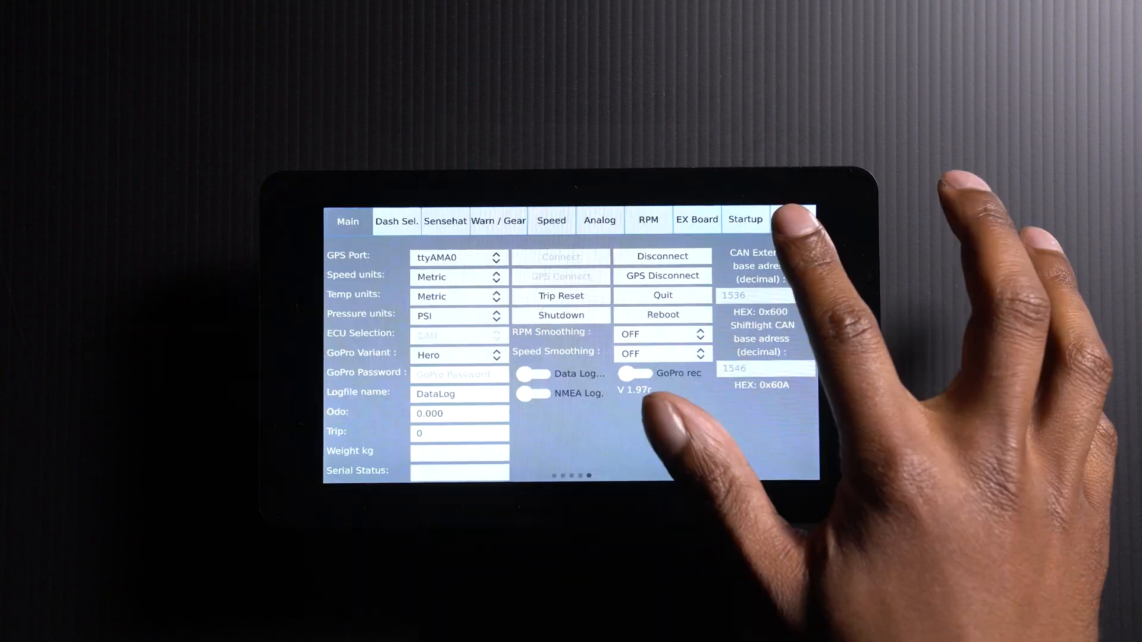
Check the dash's WLAN IP address, then download FileZilla Client for macOS from filezilla-project.org.
left_click(790, 219)
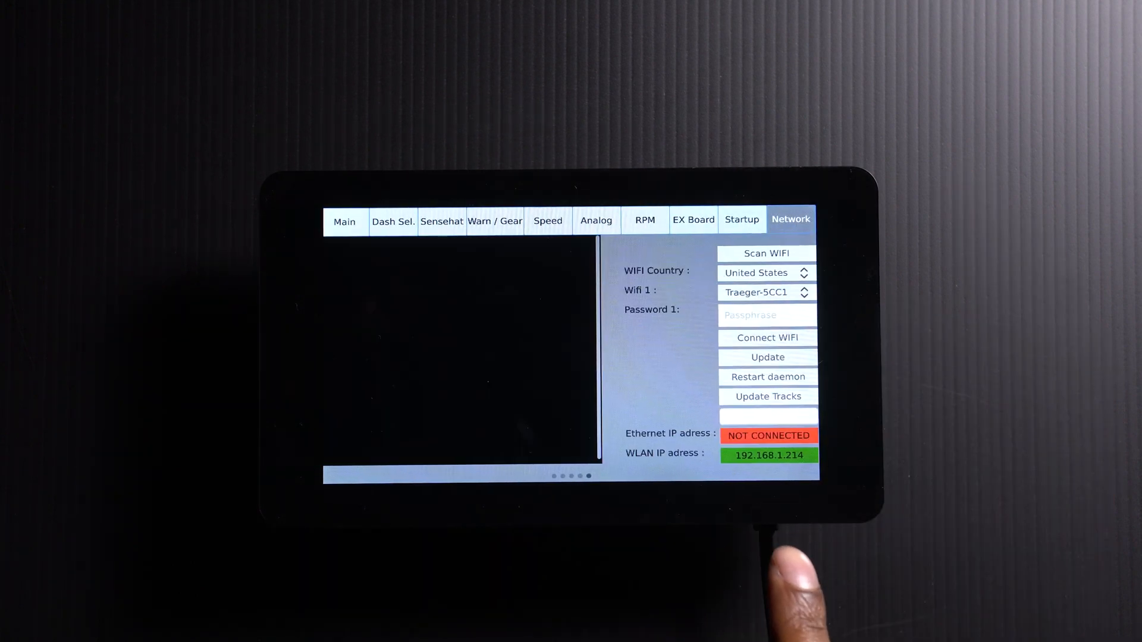
mouse_move(786, 619)
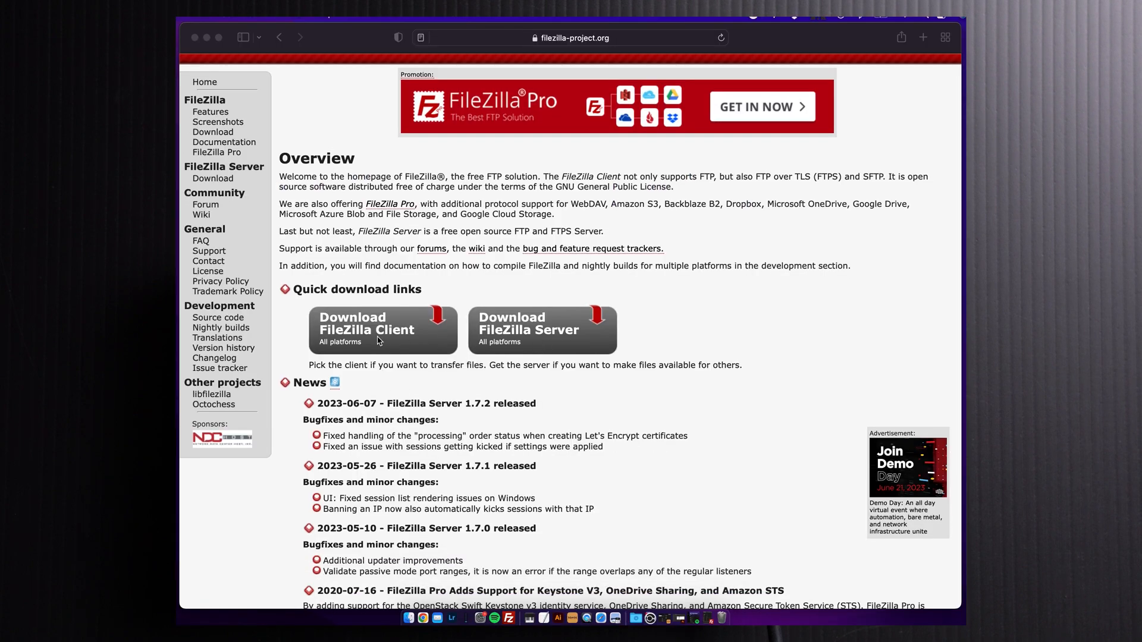
left_click(376, 330)
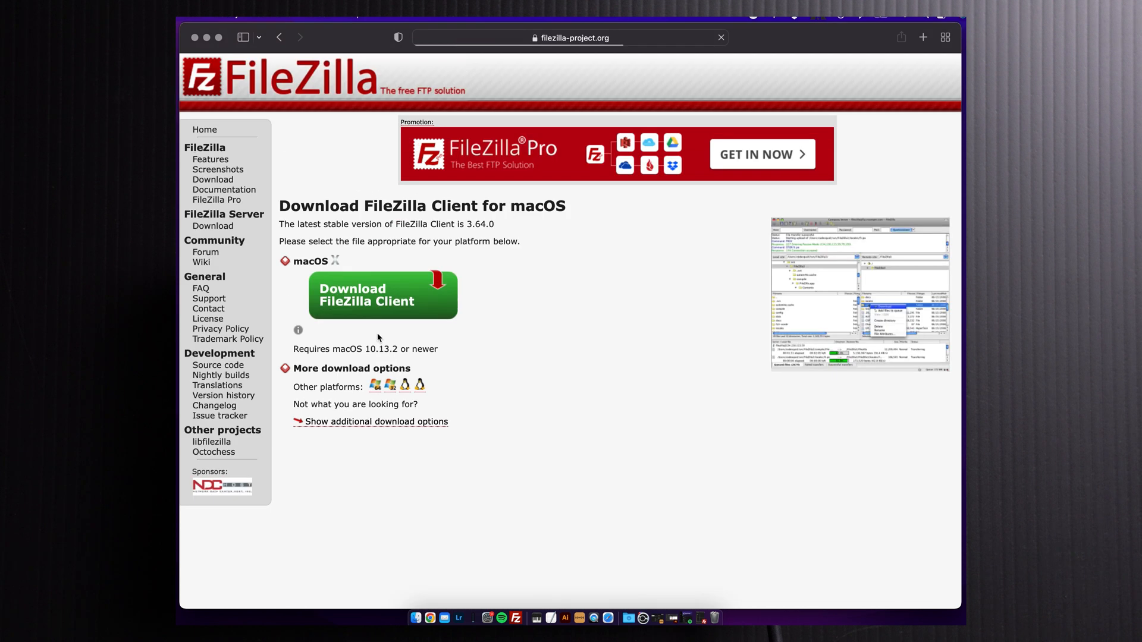
left_click(517, 619)
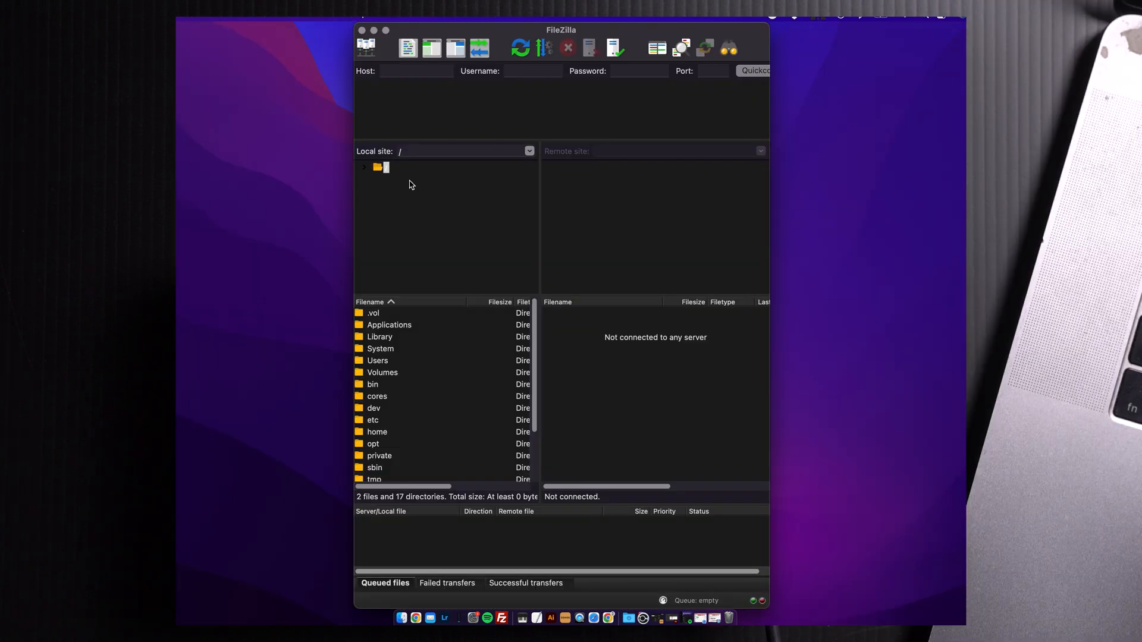
mouse_move(369, 57)
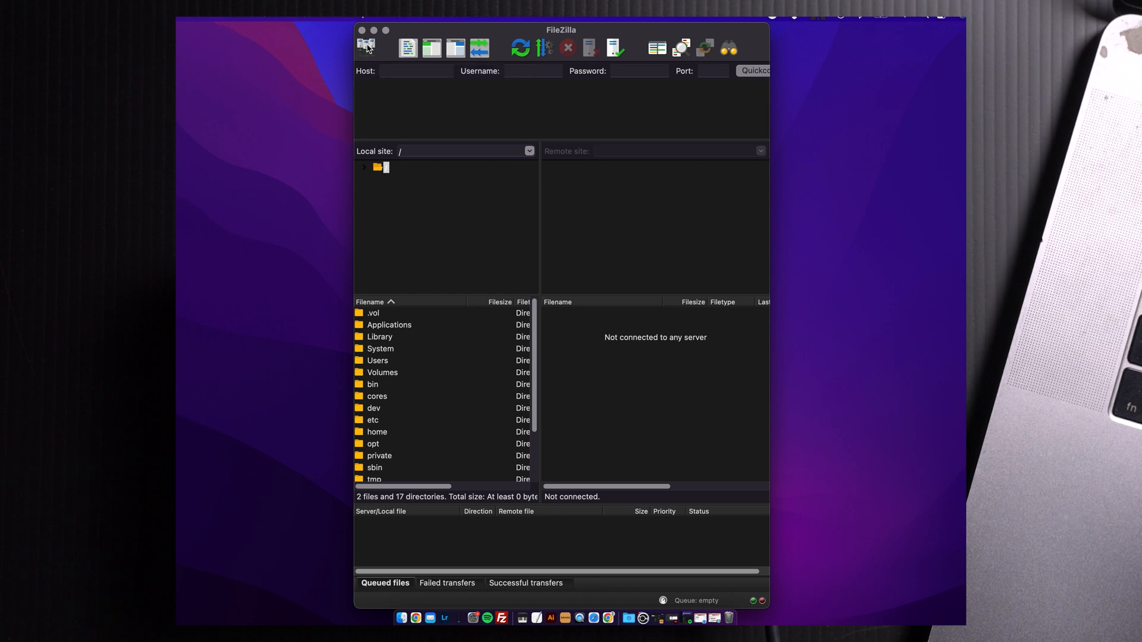
In Site Manager, point the dash site to 192.168.1.214 over SFTP as root, asking for the password.
left_click(366, 48)
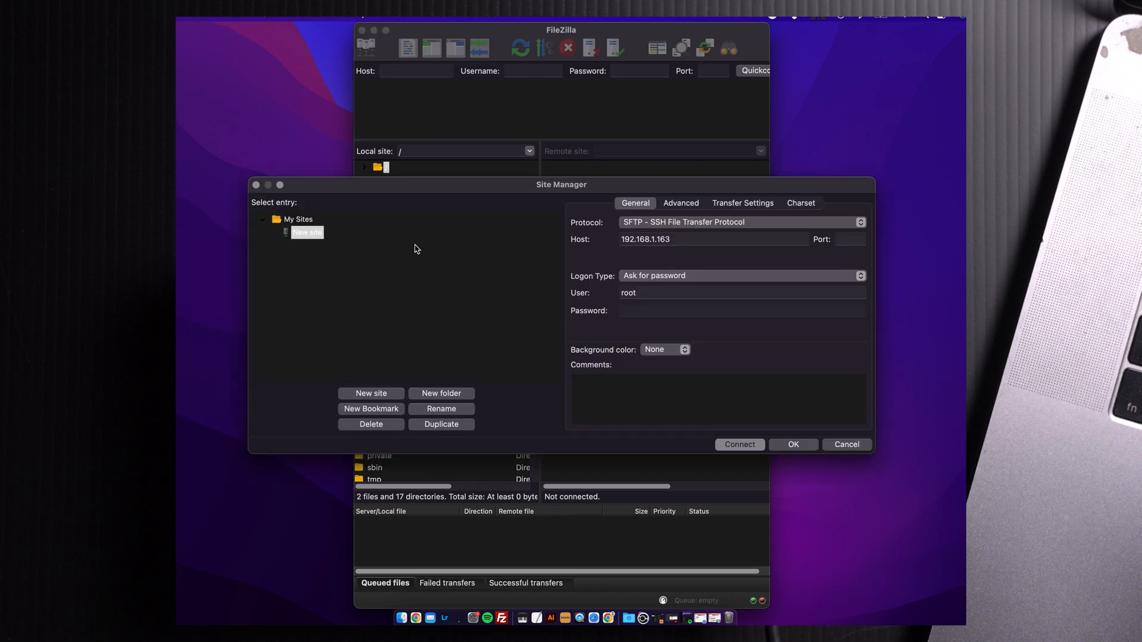
mouse_move(514, 222)
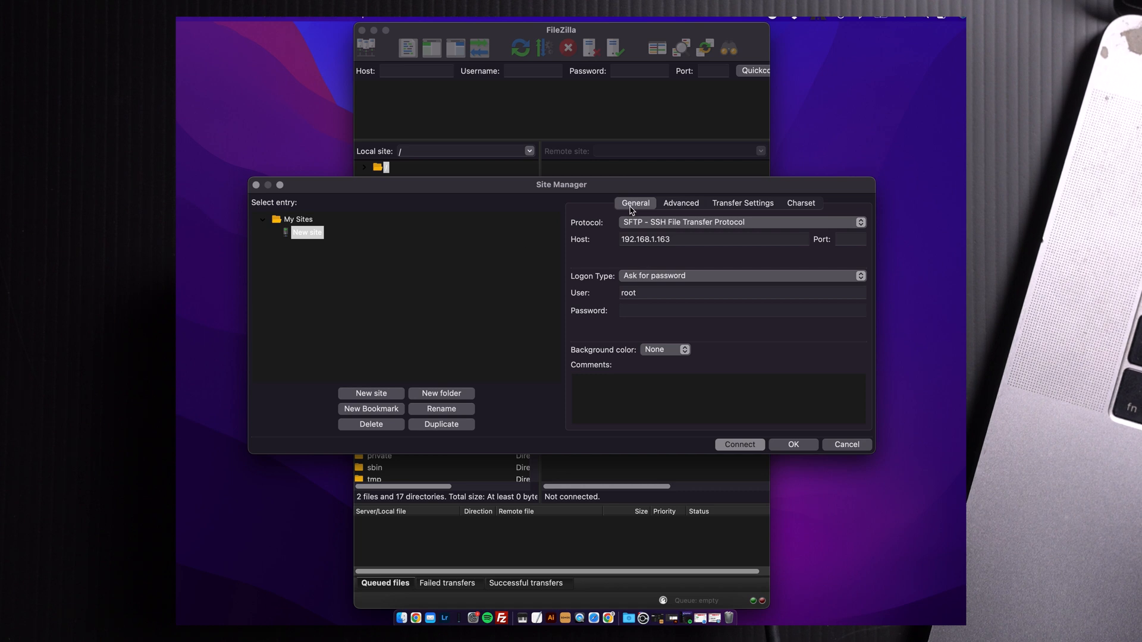
mouse_move(640, 225)
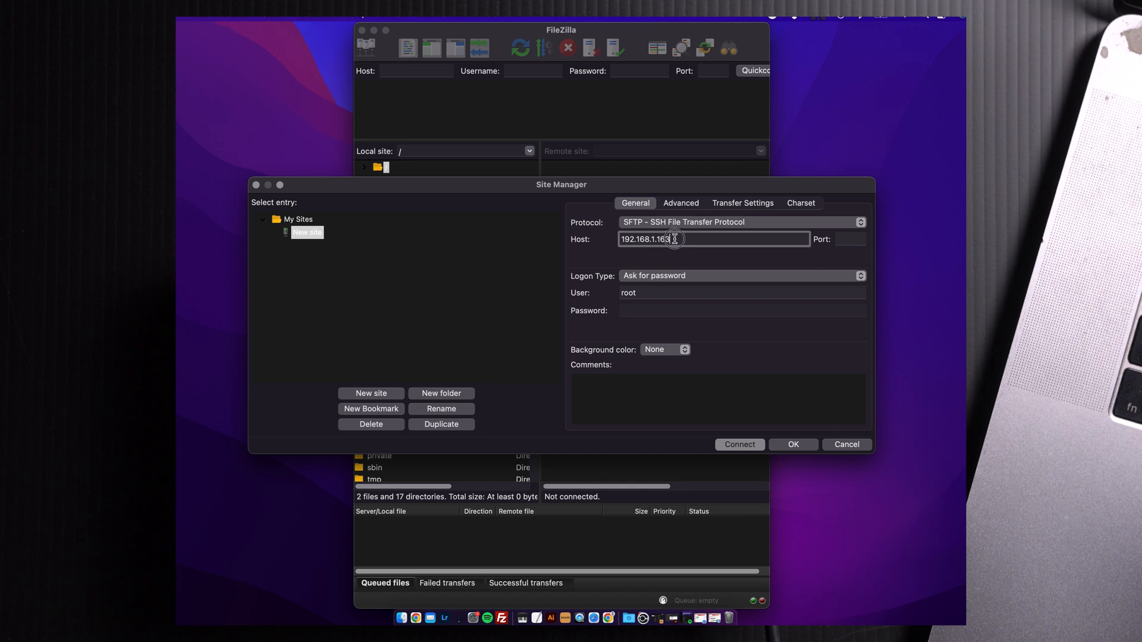
key("Backspace")
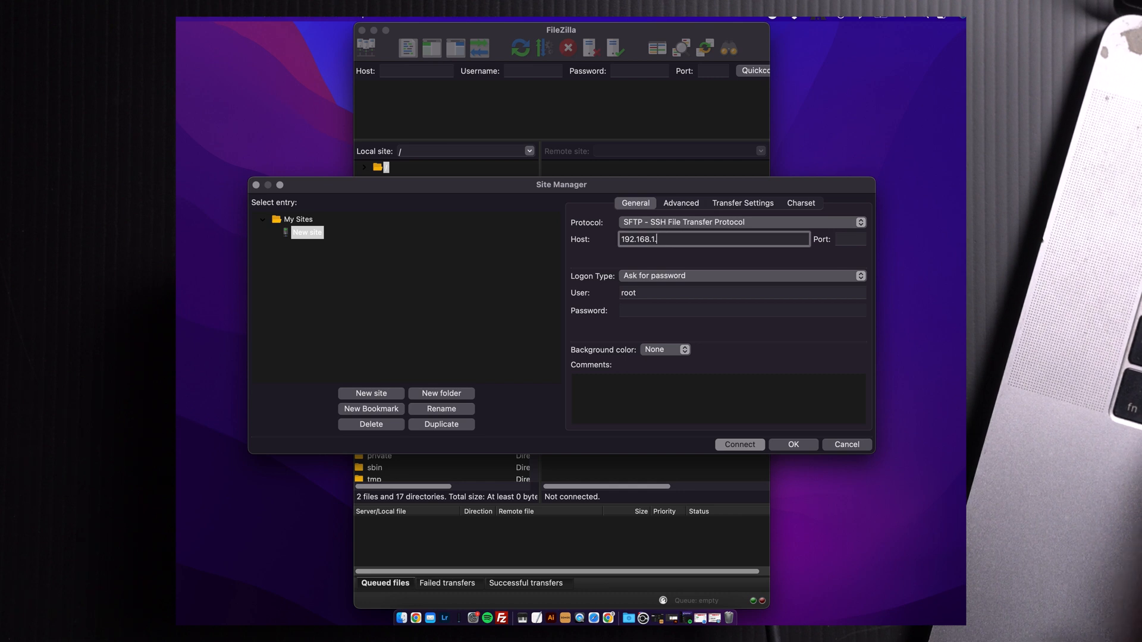
type("214")
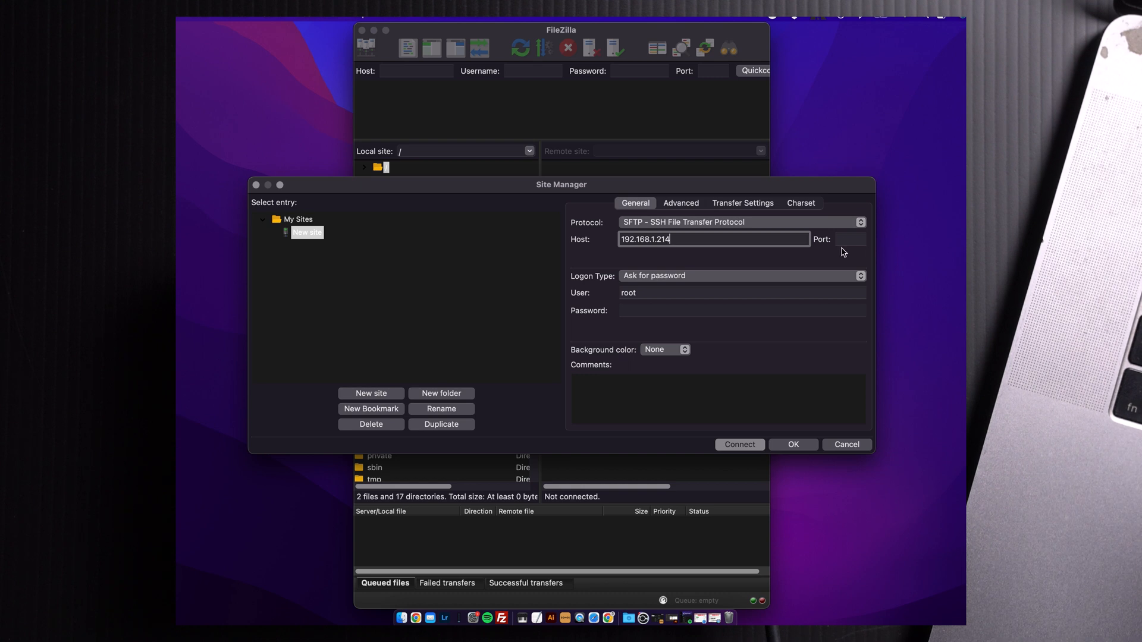
mouse_move(640, 284)
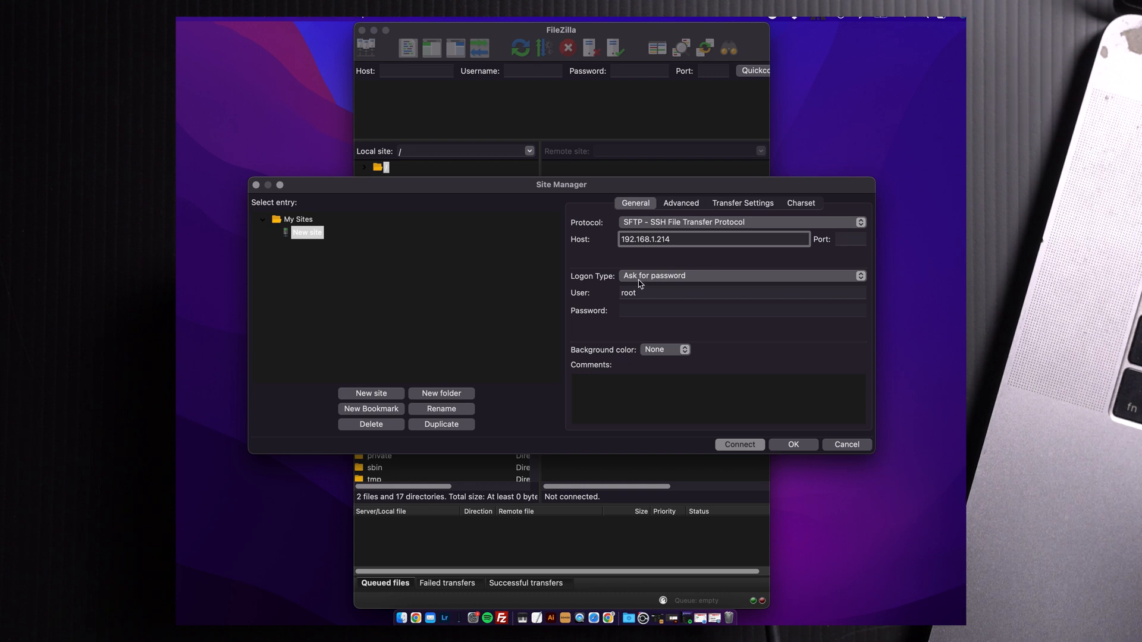
mouse_move(581, 295)
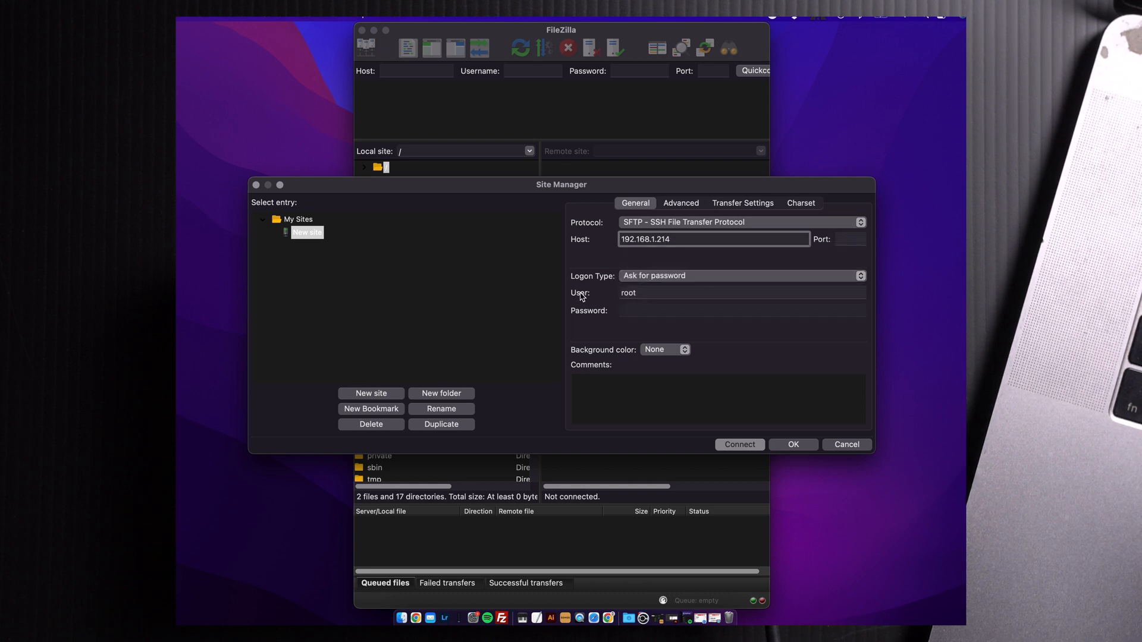
left_click(741, 292)
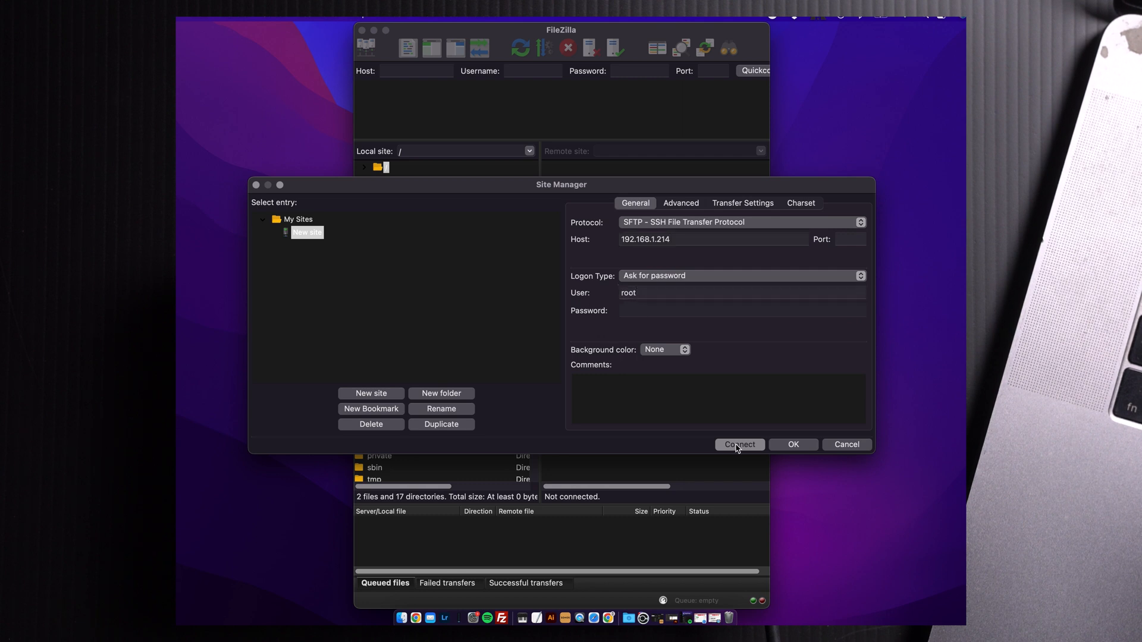
Connect to the dash, supplying the password and accepting its unknown host key.
left_click(739, 443)
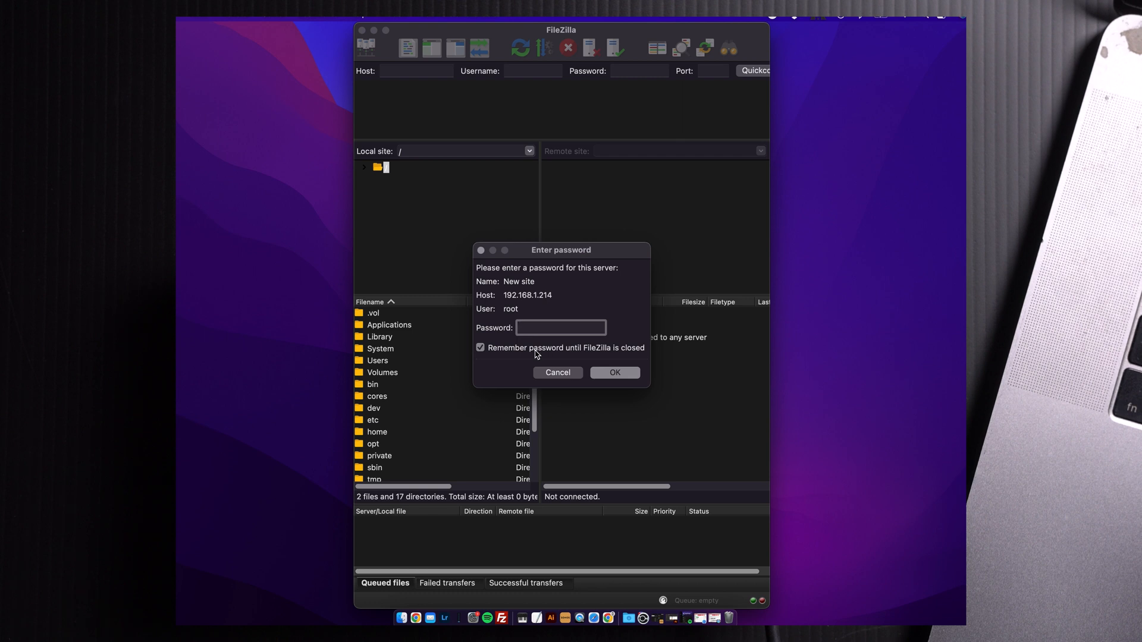
mouse_move(560, 321)
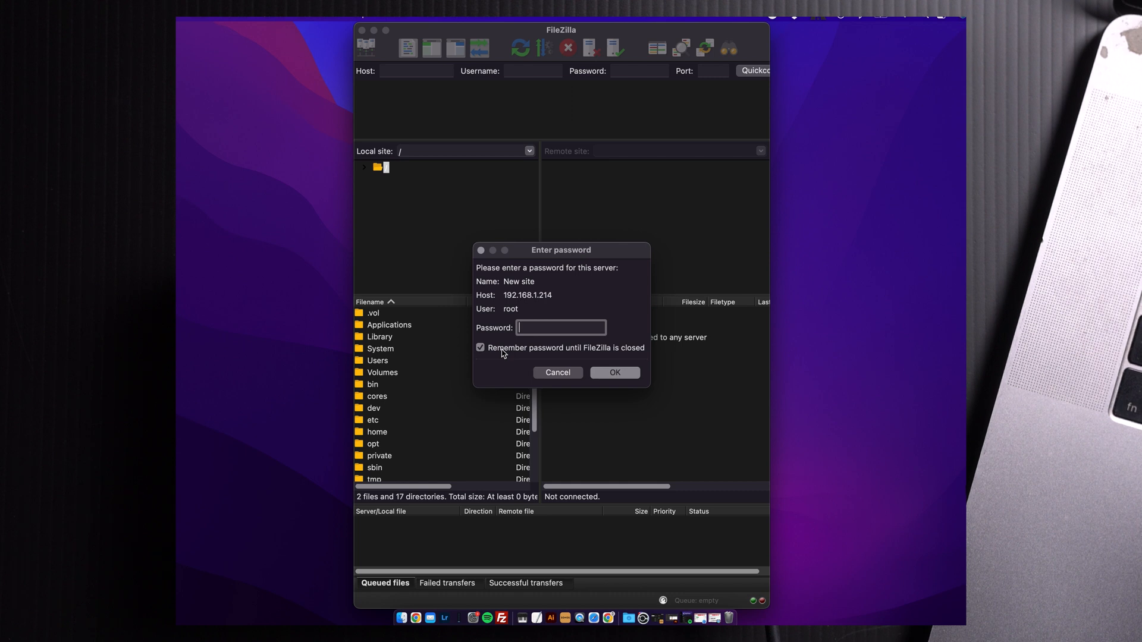
left_click(614, 373)
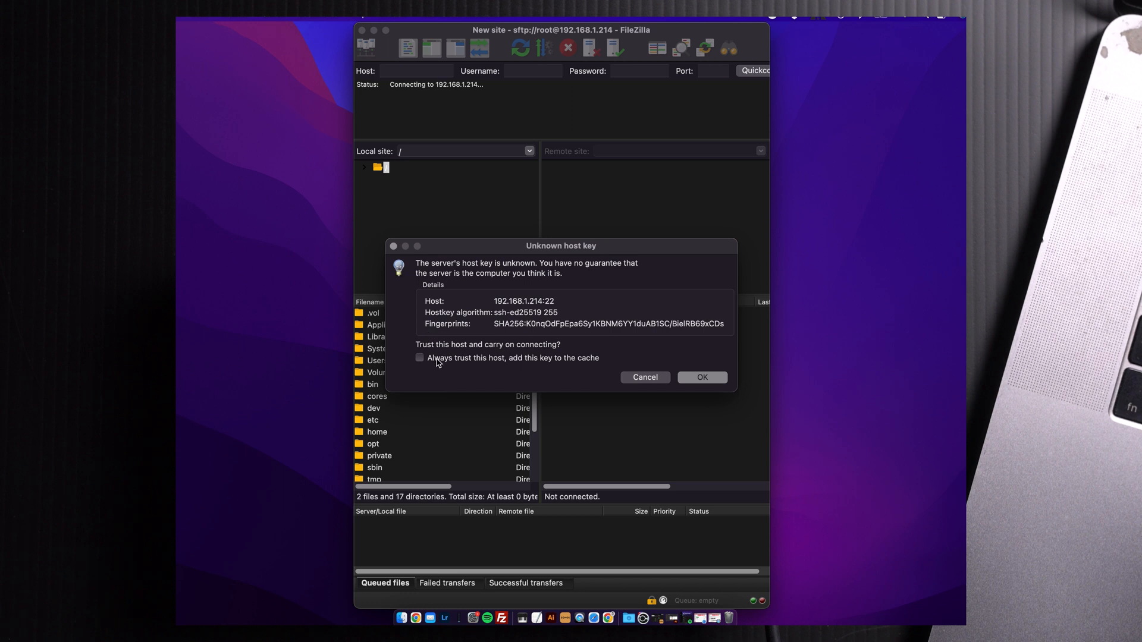
mouse_move(465, 366)
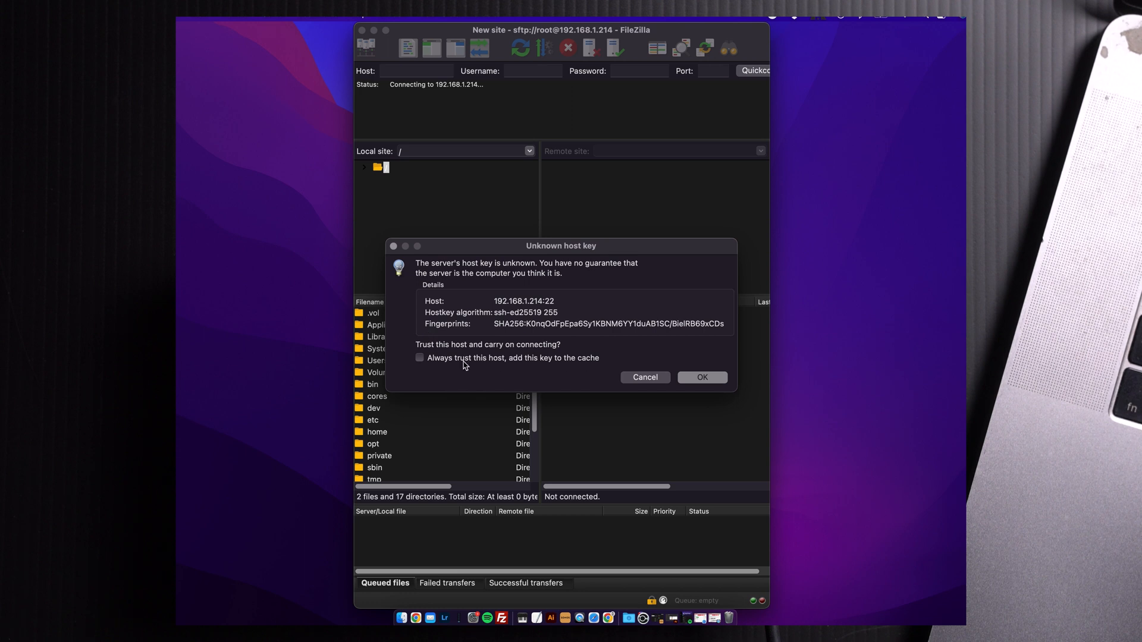
left_click(701, 377)
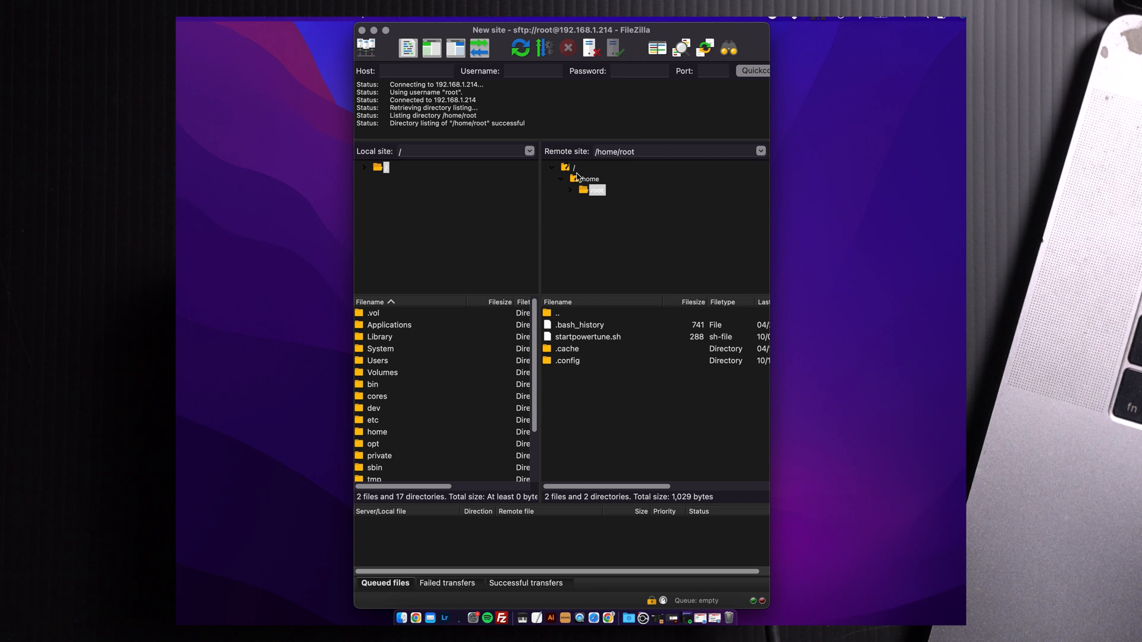
mouse_move(575, 182)
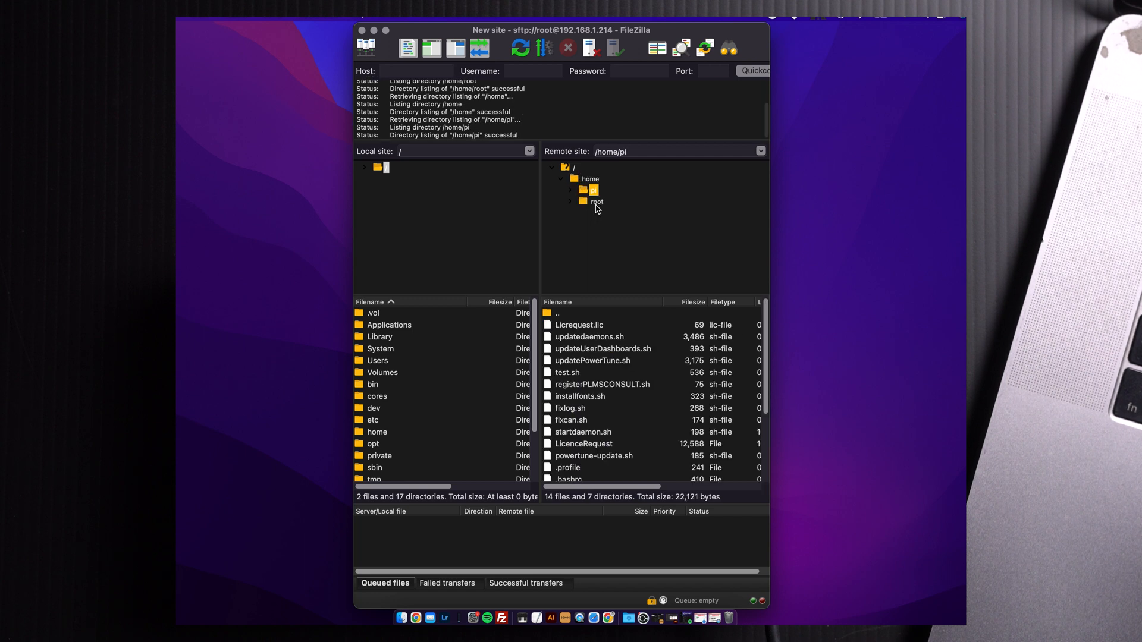
Expand the remote /home/pi directory to list its folders, including Logo and UserDashboards.
left_click(571, 190)
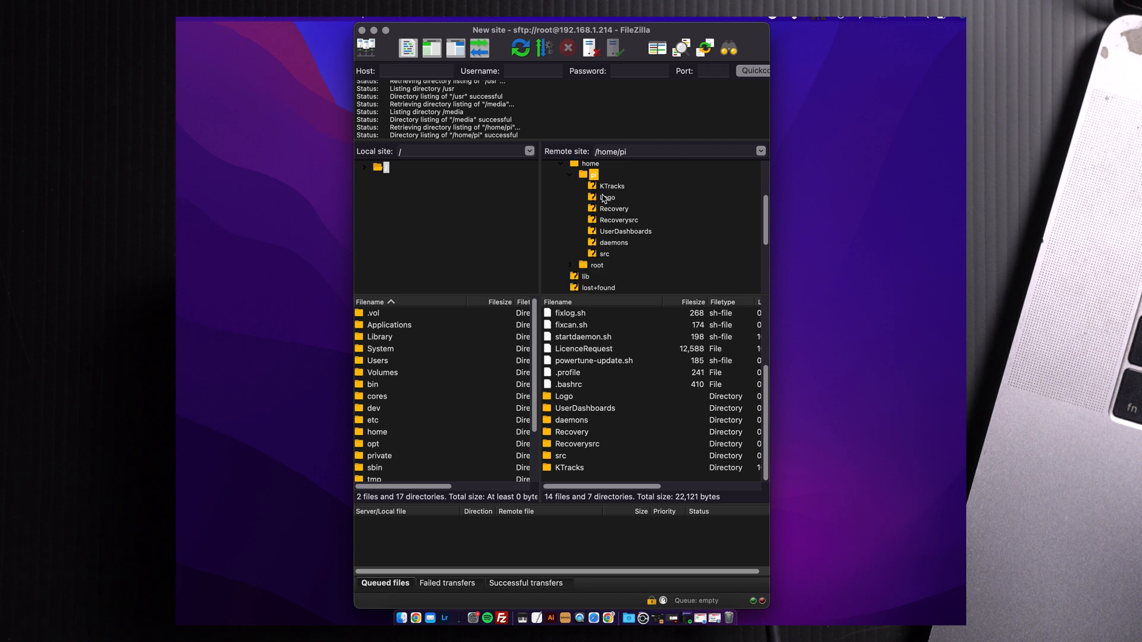
mouse_move(605, 201)
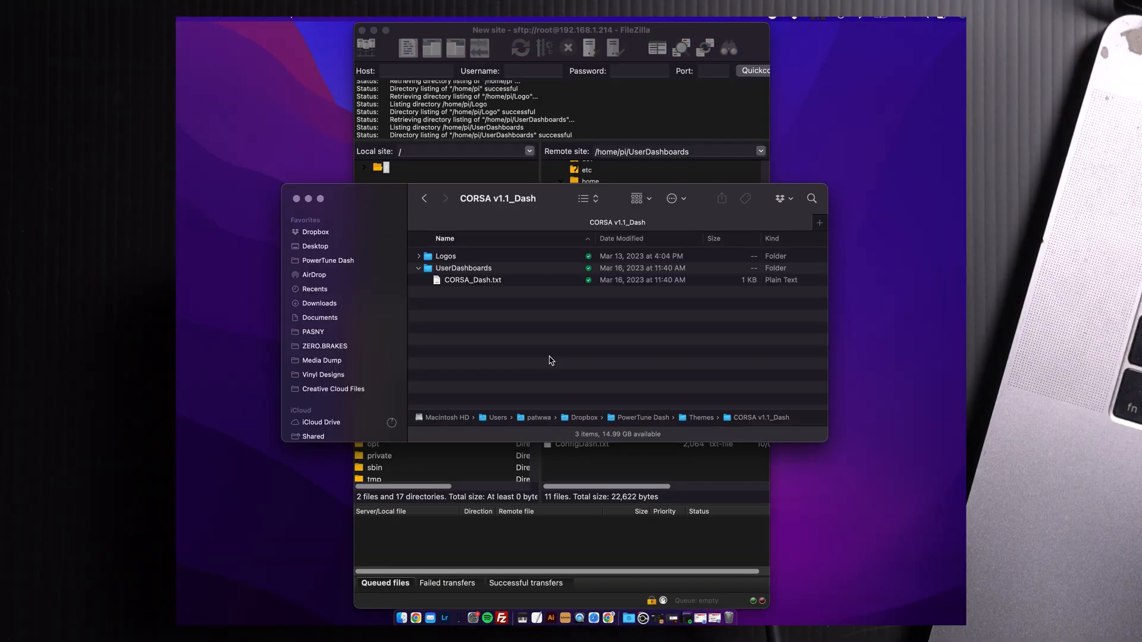
mouse_move(520, 323)
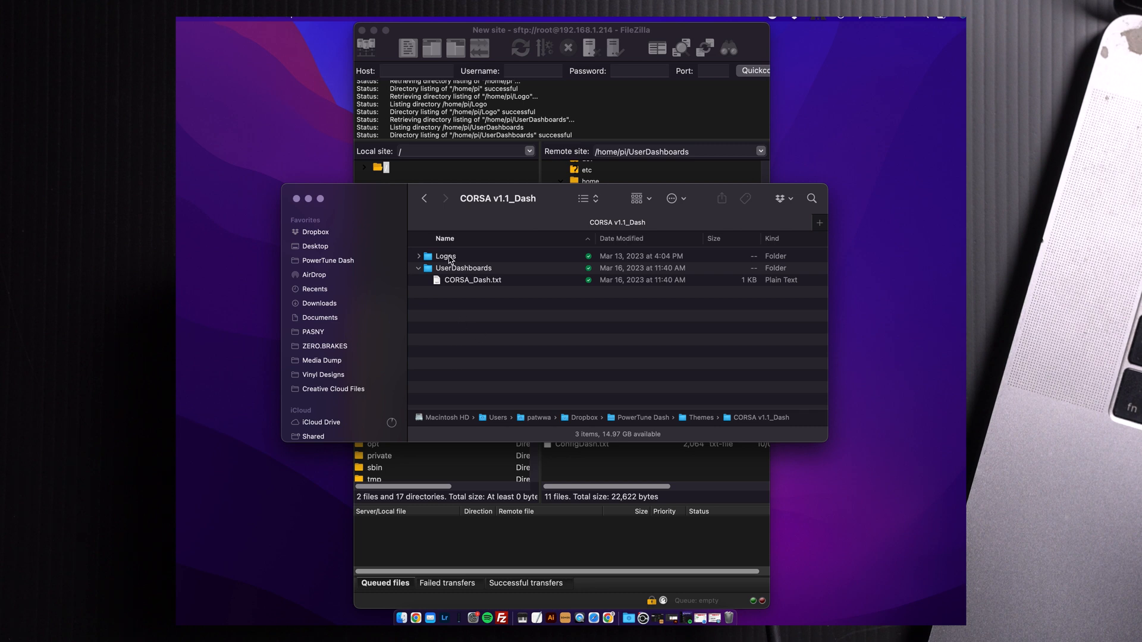
mouse_move(494, 286)
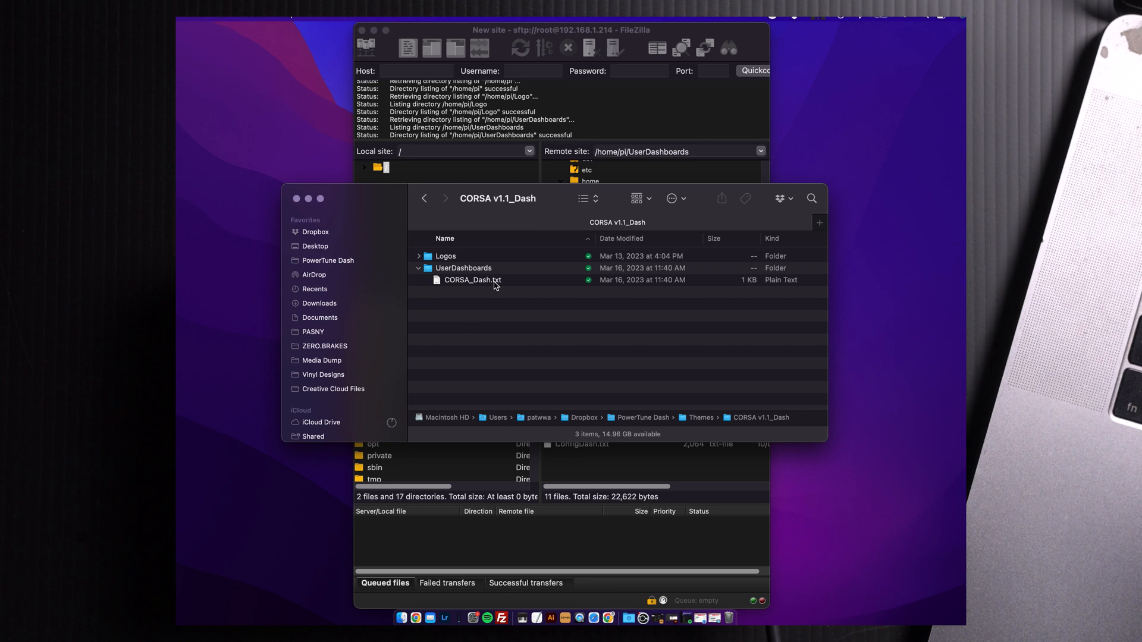
Expand the CORSA v1.1_Dash Logos folder in Finder beside the dash's remote Logo folder.
left_click(419, 256)
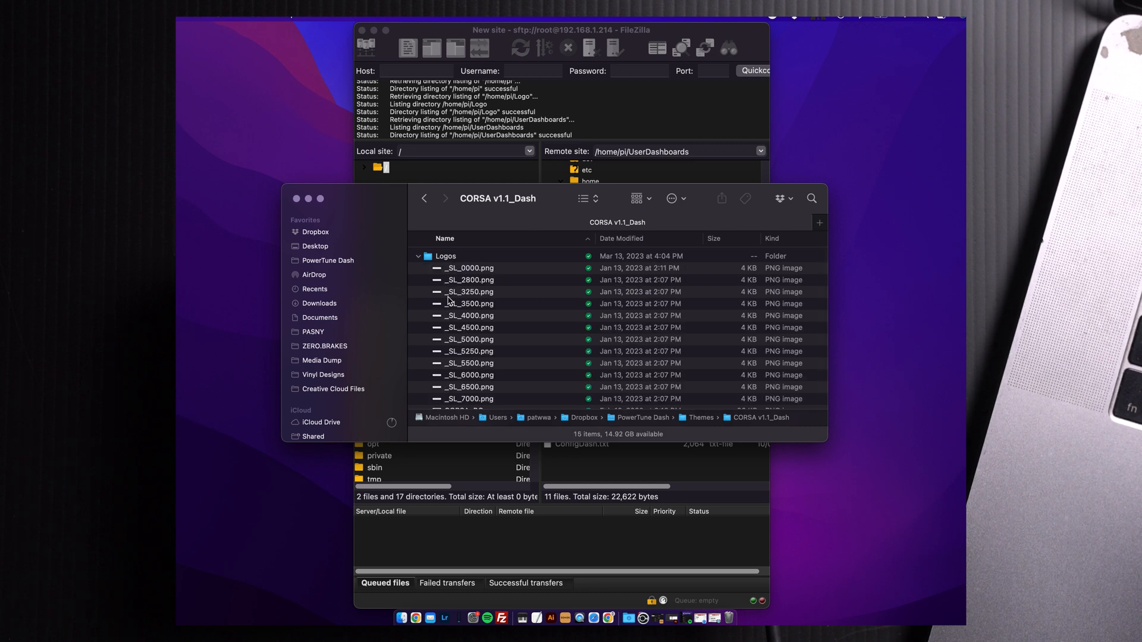
scroll("down", 3)
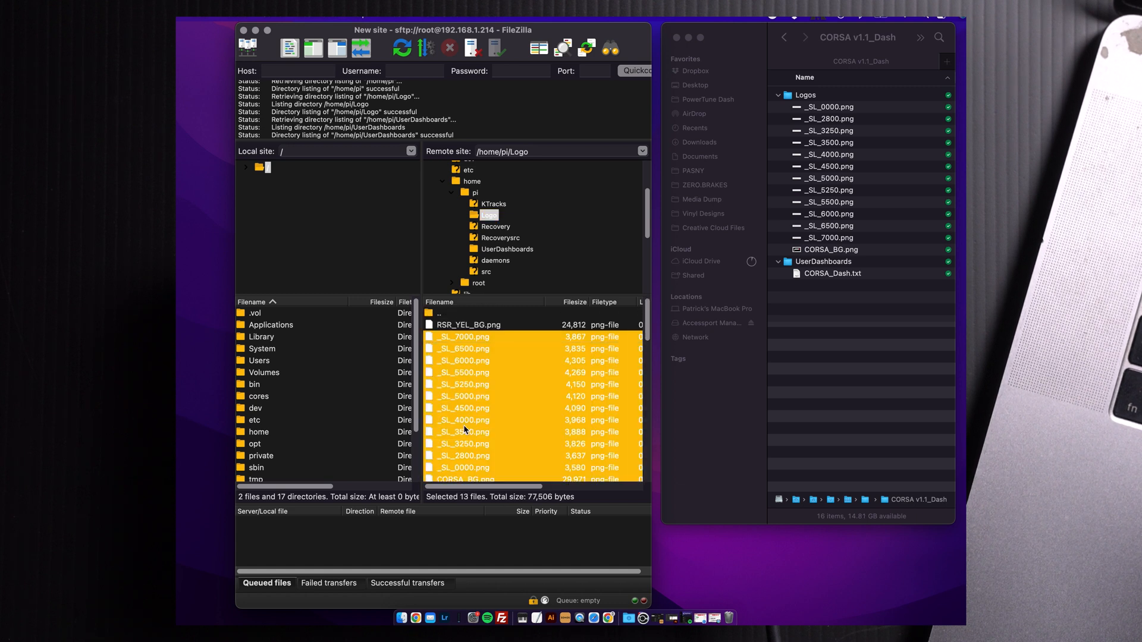
Delete the 13 old images from the dash's Logo folder and upload the CORSA theme PNGs and CORSA_Dash.txt.
right_click(463, 431)
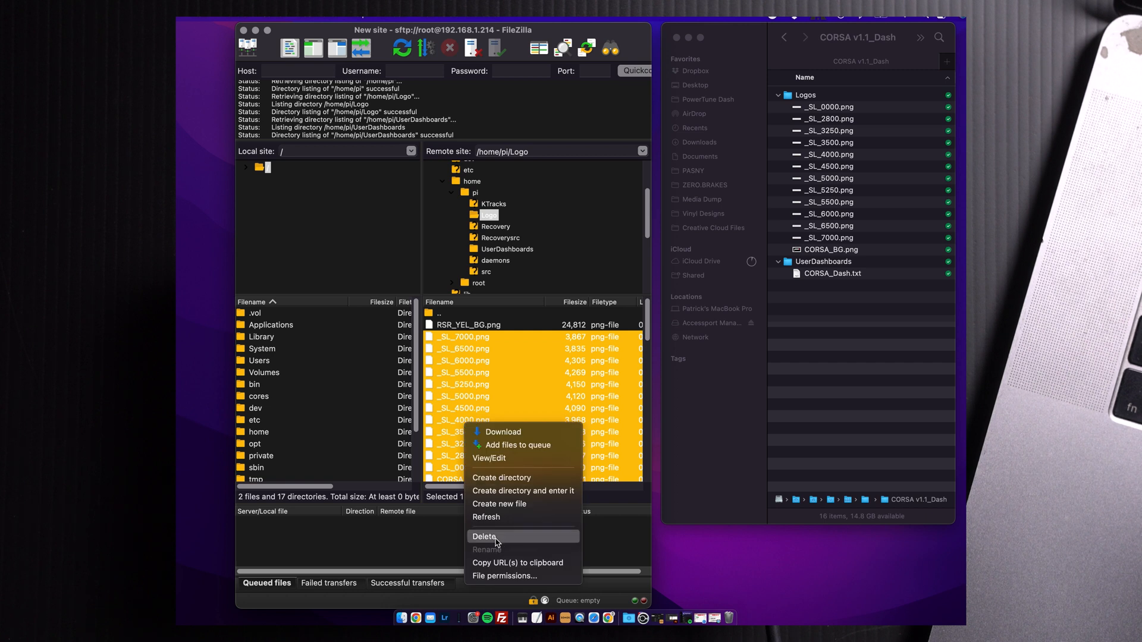
left_click(485, 537)
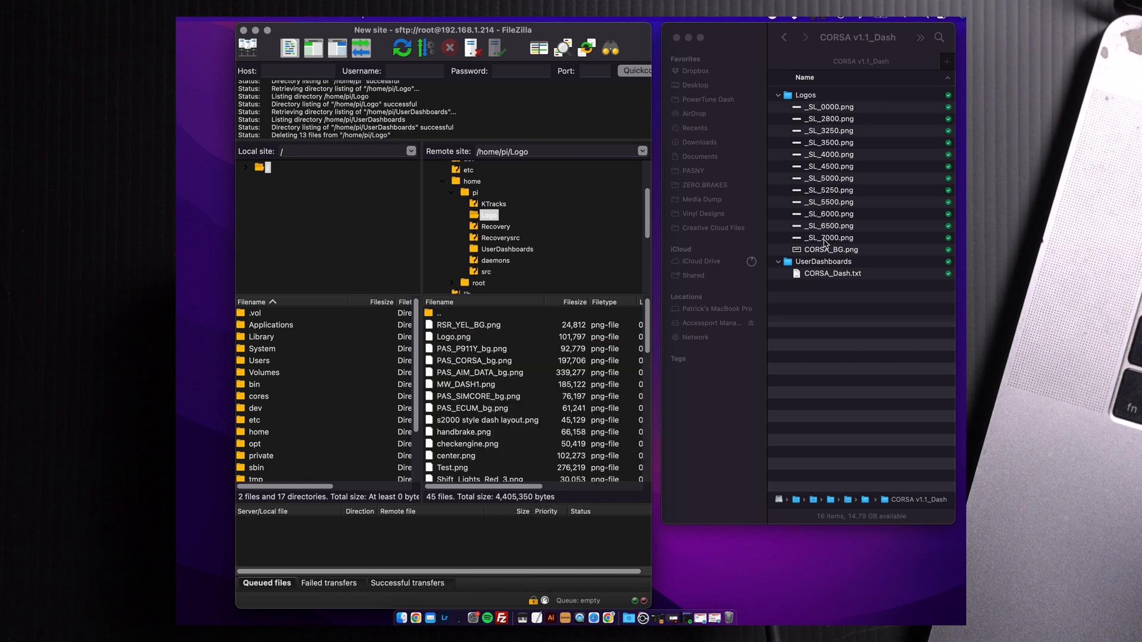
left_click(828, 107)
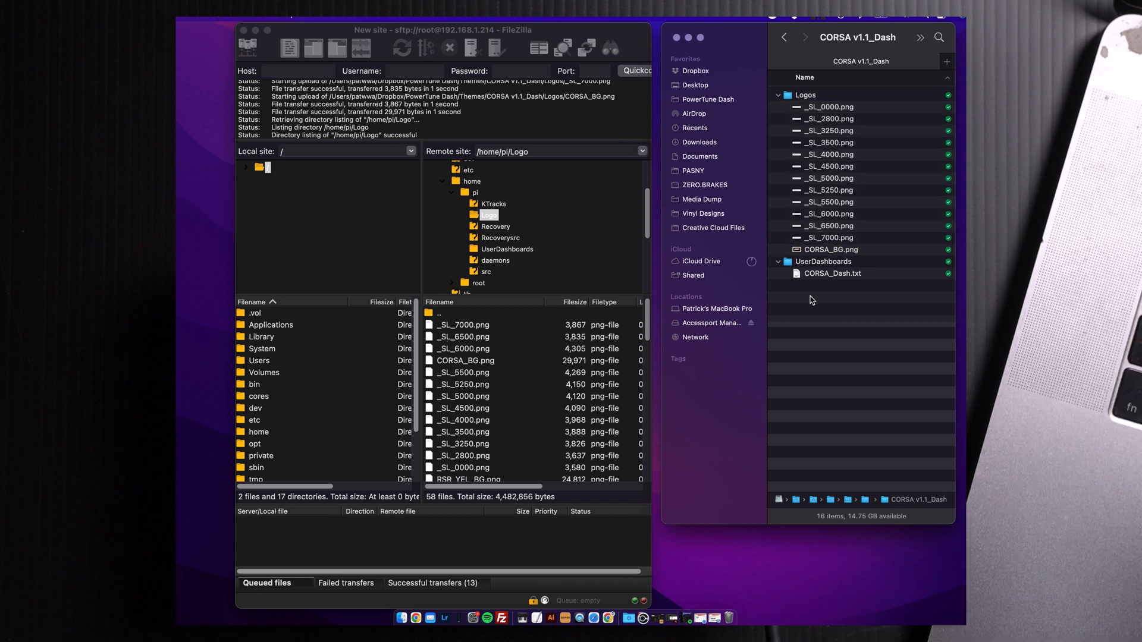
left_click(832, 273)
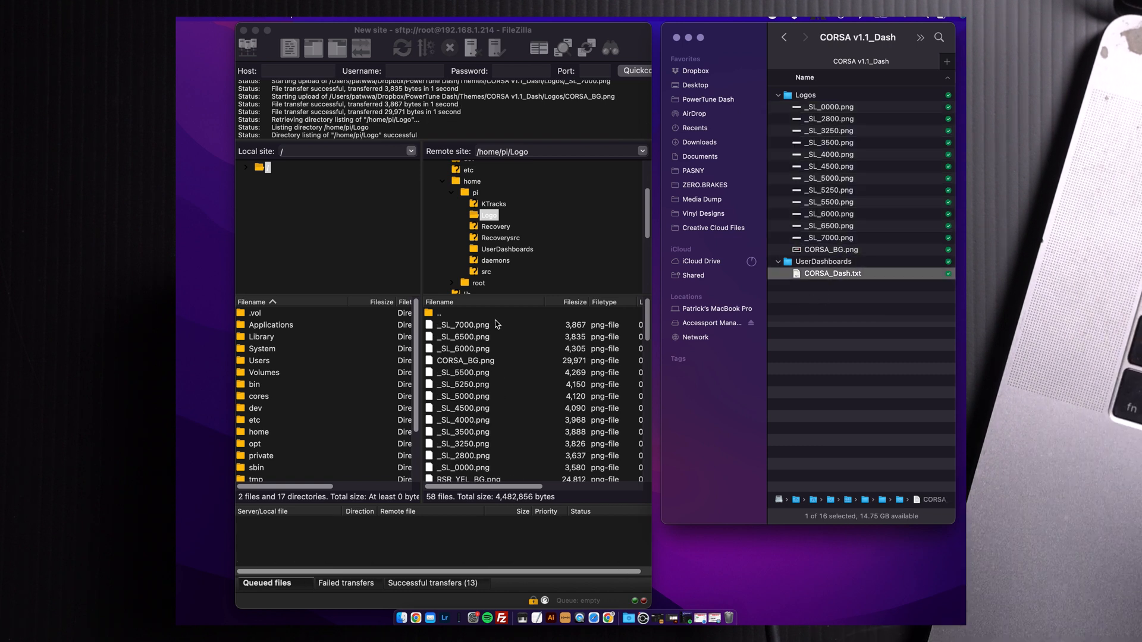
mouse_move(502, 256)
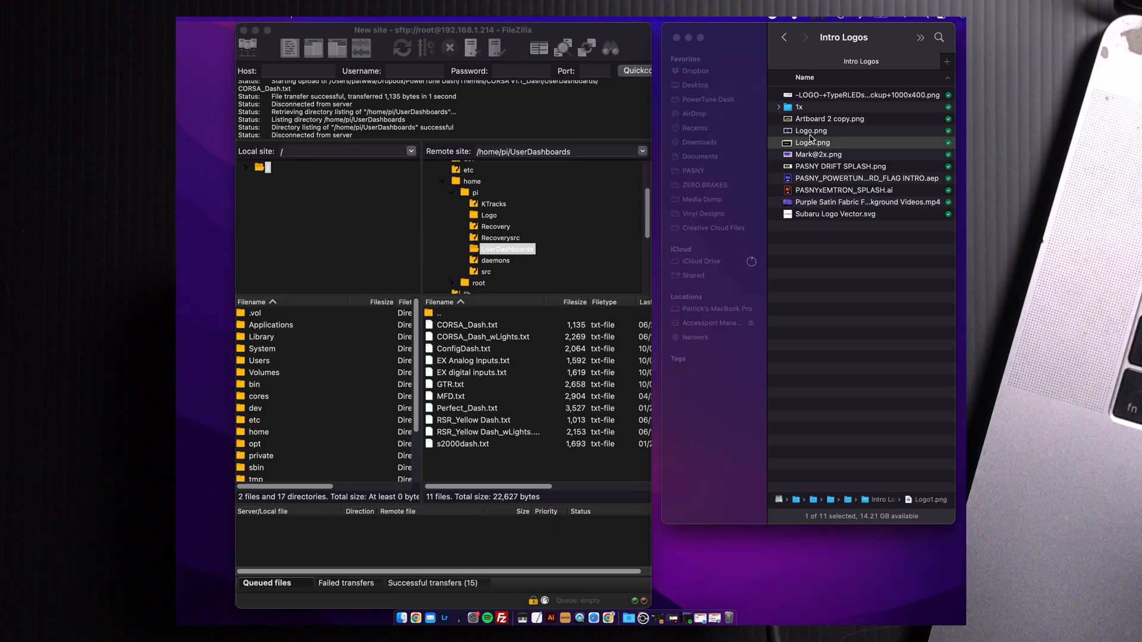
In /home/pi/Logo, delete the old Logo.png, upload Logo1.png and rename it to Logo.png.
left_click(814, 142)
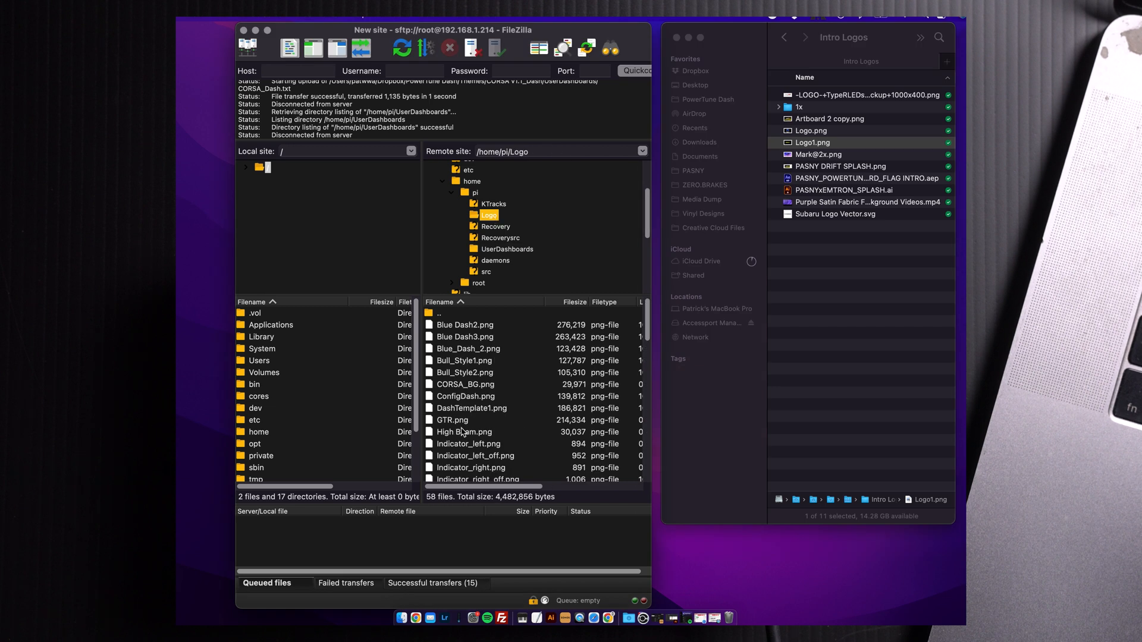
scroll("down", 3)
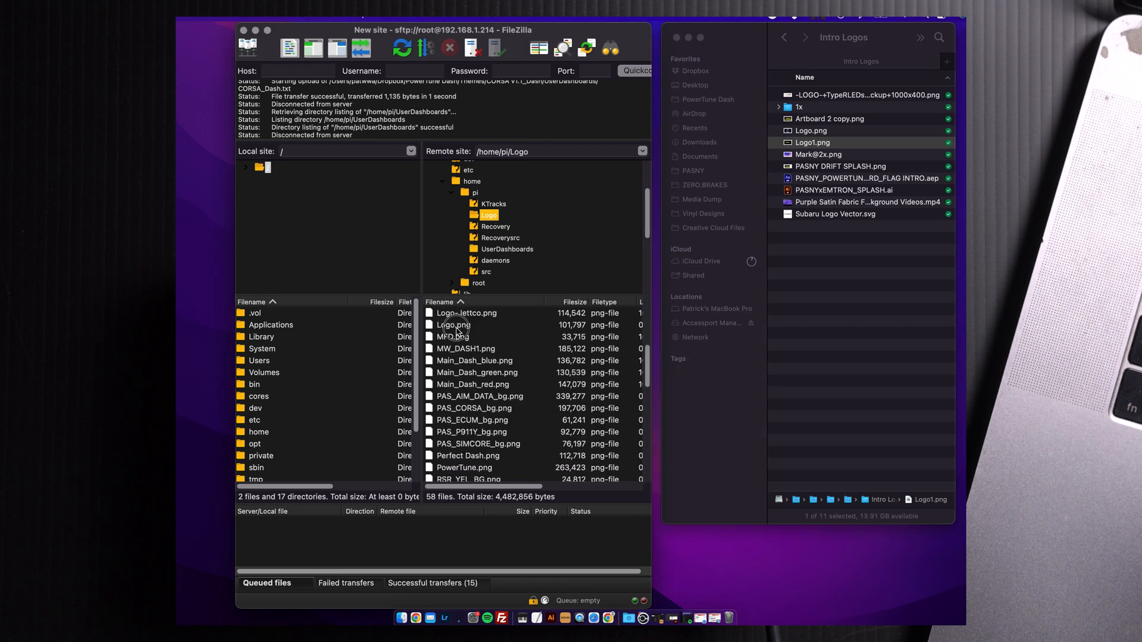
left_click(454, 325)
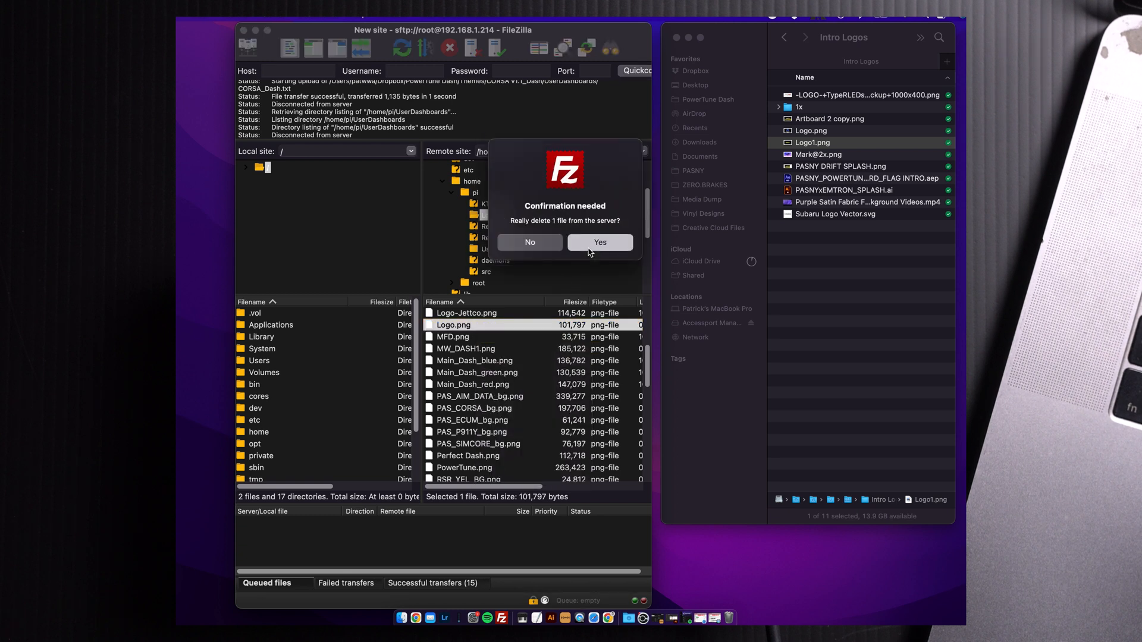
left_click(599, 242)
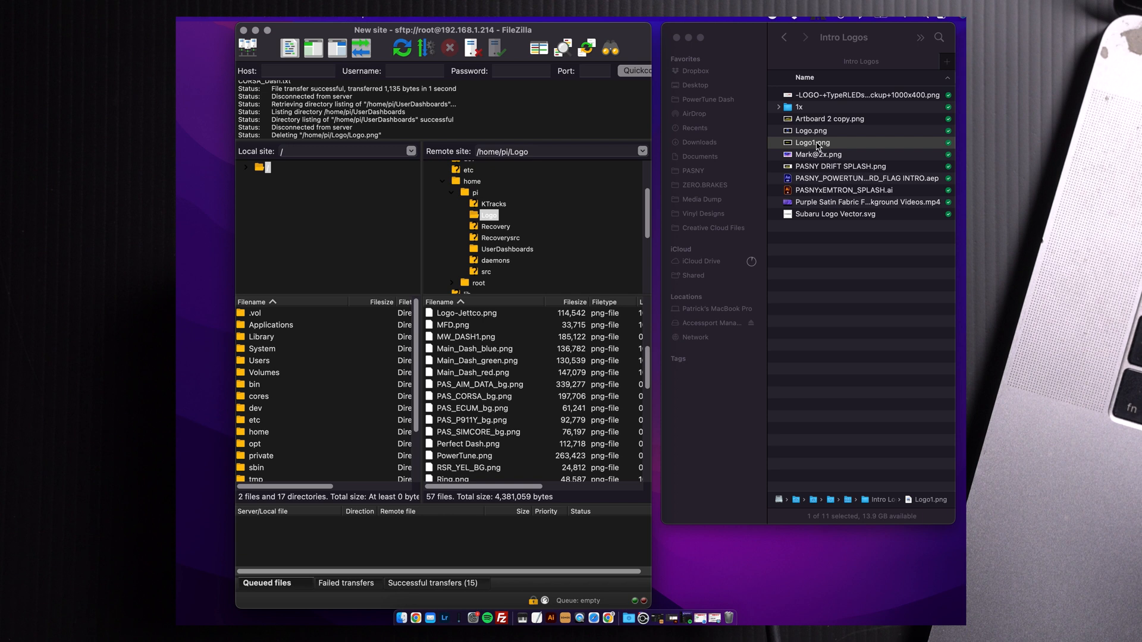
left_click(452, 324)
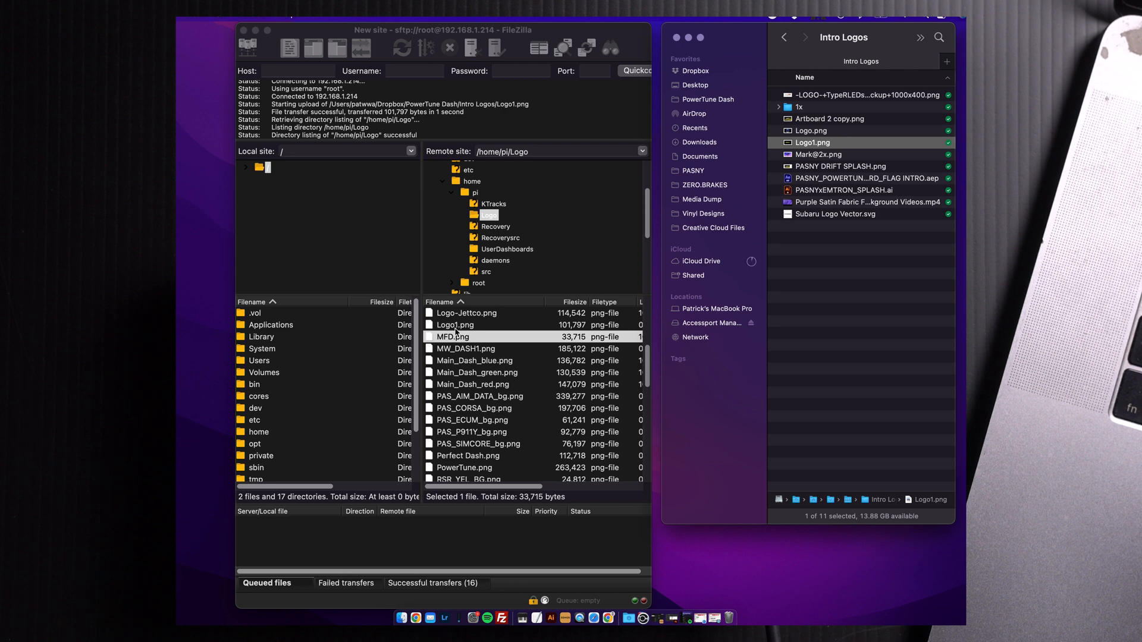
right_click(456, 325)
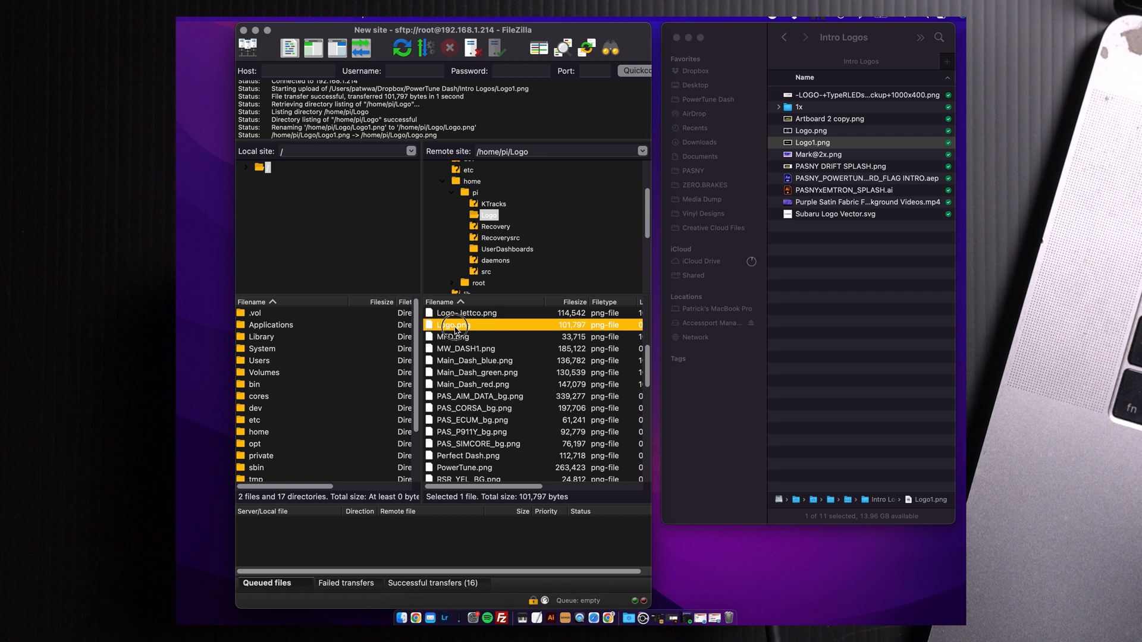
mouse_move(469, 402)
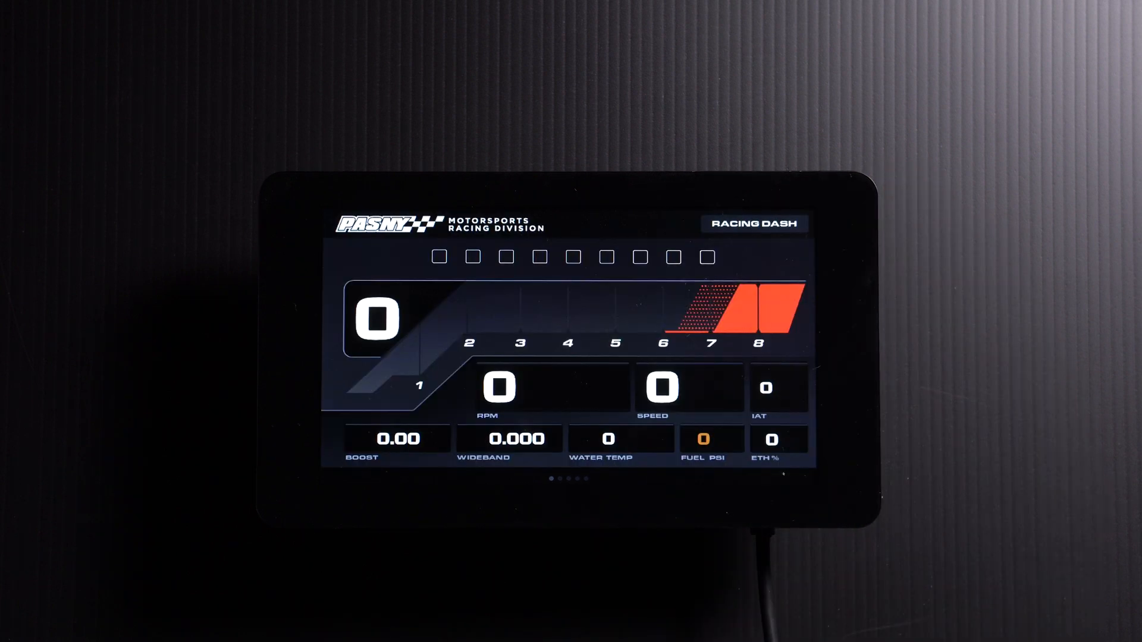
Dismiss the dash's edit menu to show the Racing Dash layout with the custom logo.
left_click(754, 223)
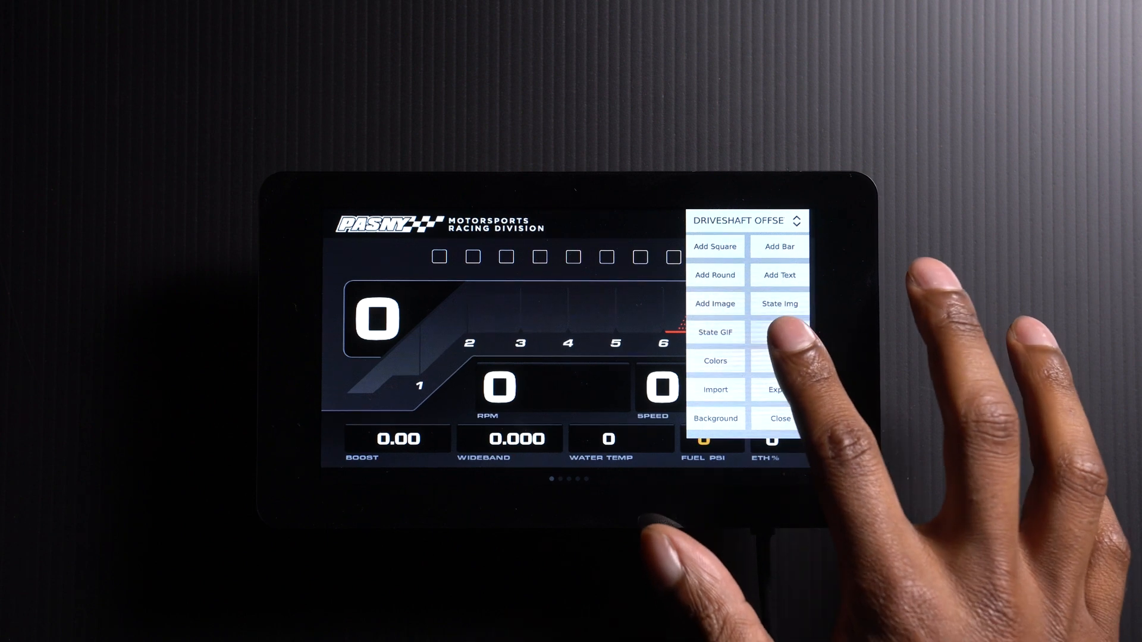
left_click(779, 418)
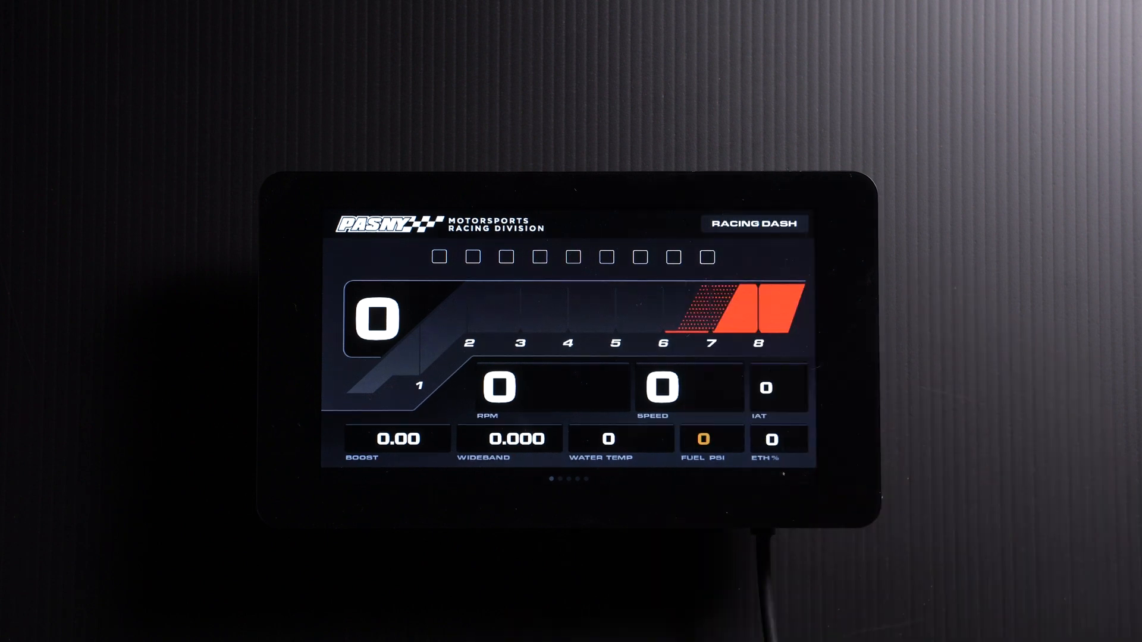